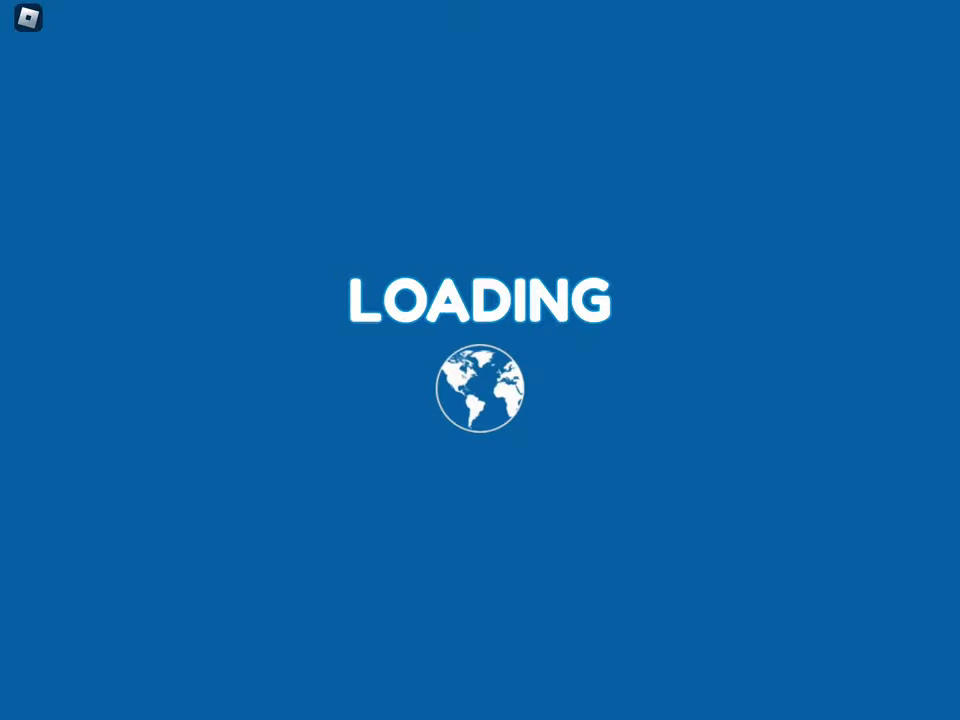
Step: Show the server's player list over the loading screen
click(930, 18)
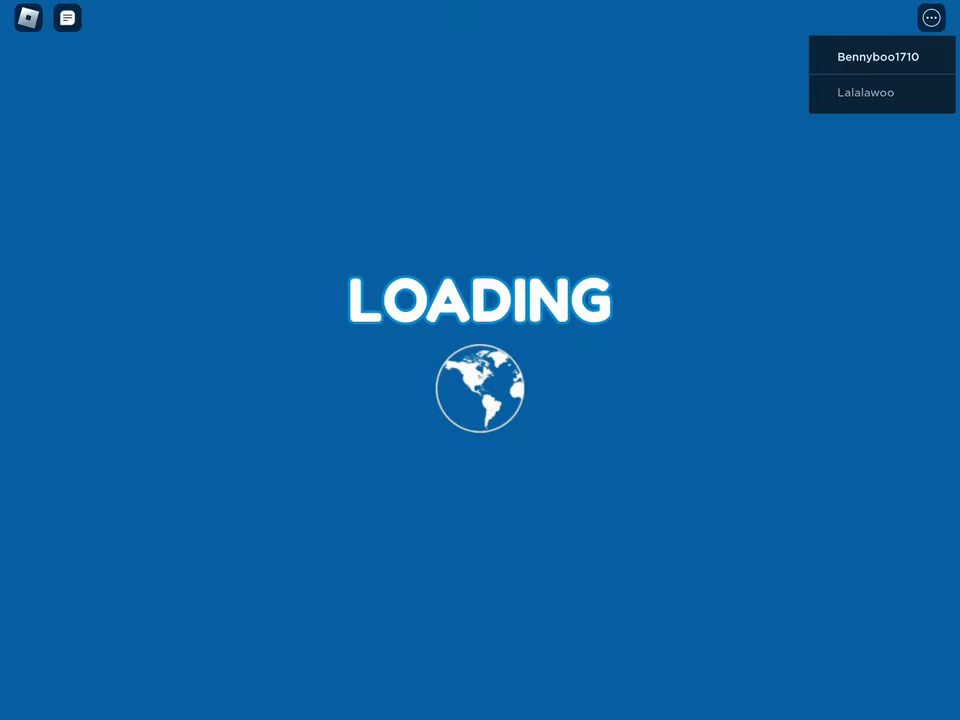